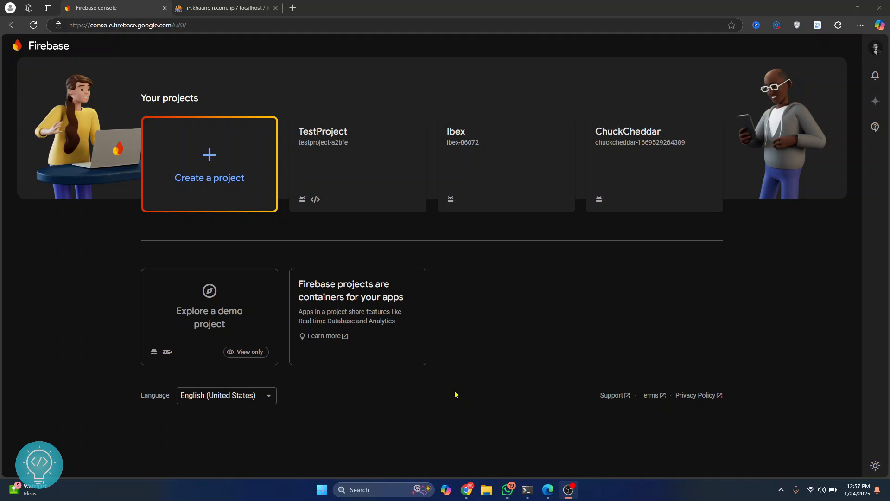
{"action": "mouse_move", "coordinate": [408, 247]}
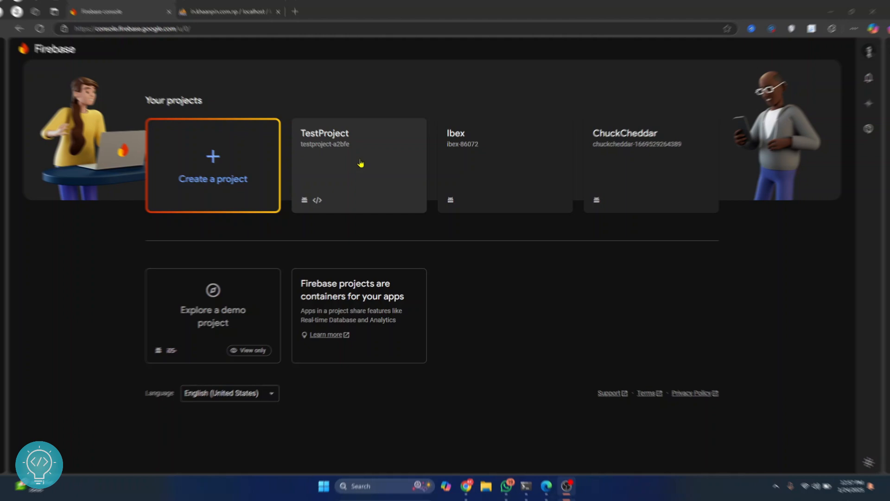
Step: Open the TestProject project and go to its Messaging product
{"action": "left_click", "coordinate": [359, 165]}
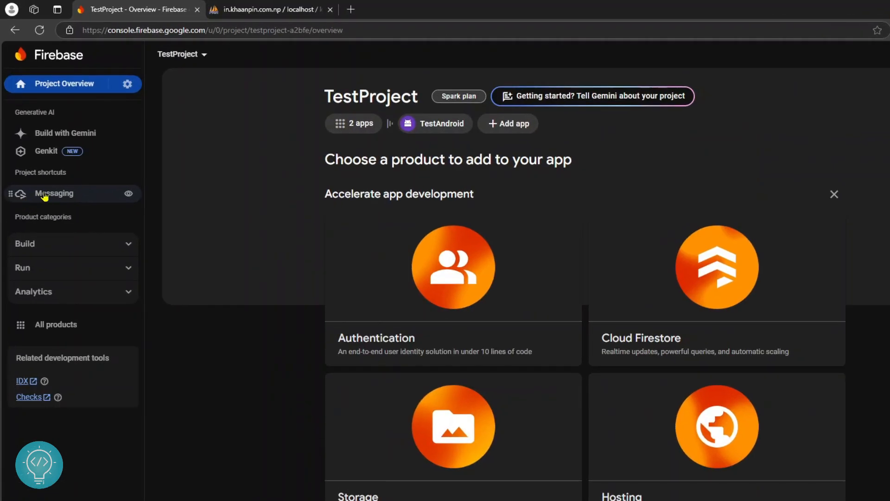
{"action": "left_click", "coordinate": [54, 193]}
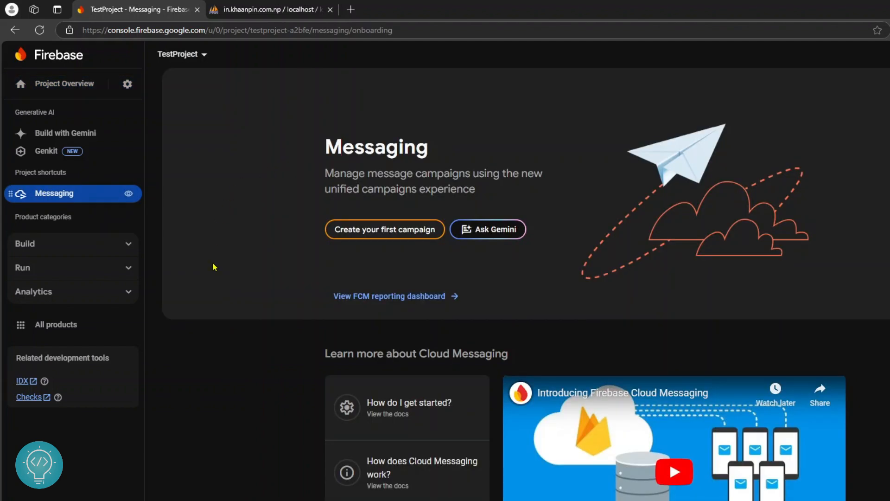
{"action": "mouse_move", "coordinate": [474, 170]}
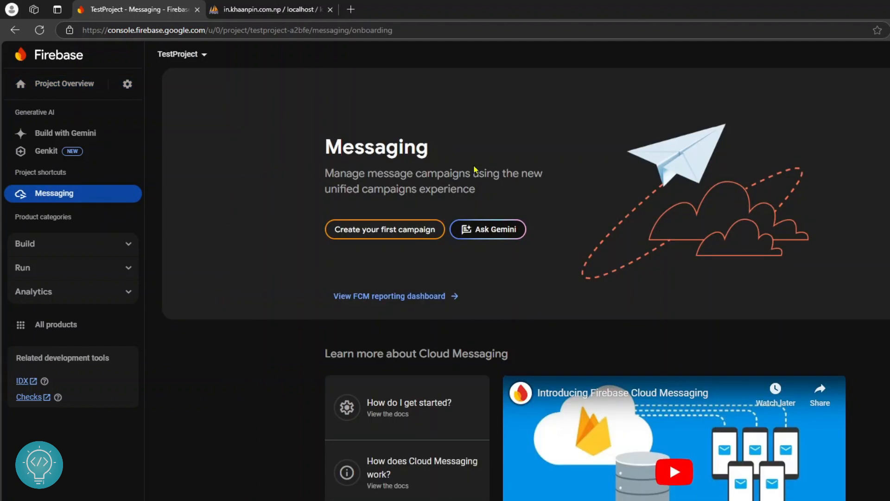
{"action": "mouse_move", "coordinate": [262, 256]}
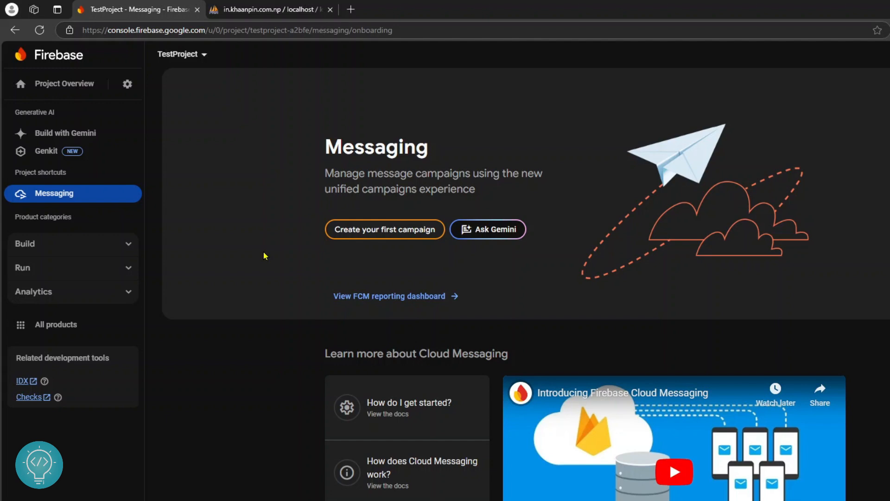
{"action": "mouse_move", "coordinate": [396, 249]}
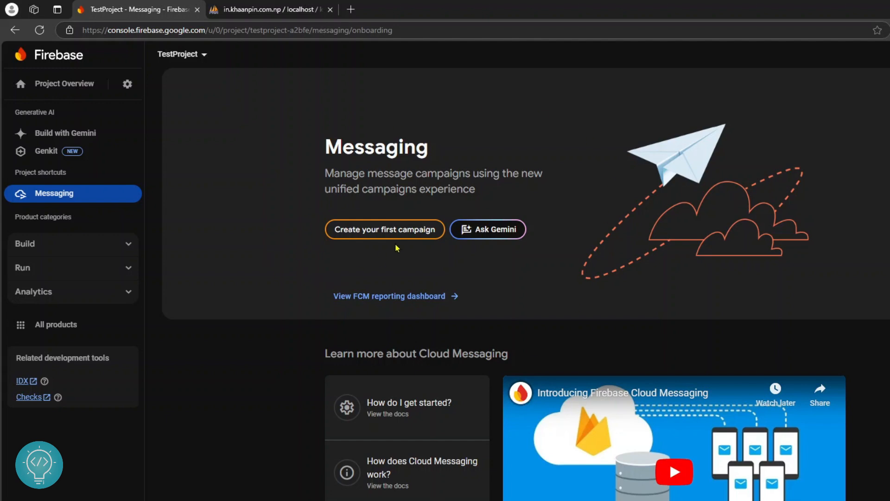
Step: Create a first campaign as a Firebase Notification message, reaching the Compose notification form
{"action": "left_click", "coordinate": [384, 229]}
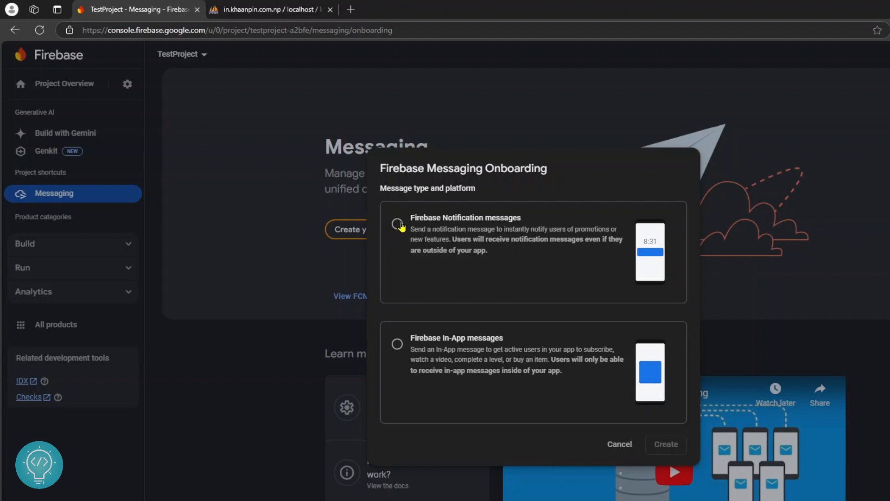
{"action": "left_click", "coordinate": [666, 443]}
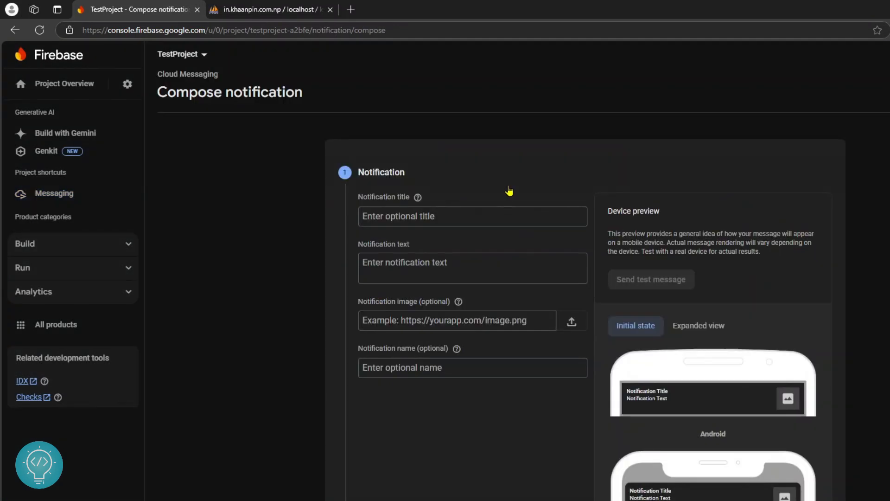
{"action": "scroll", "scroll_direction": "down", "scroll_amount": 3}
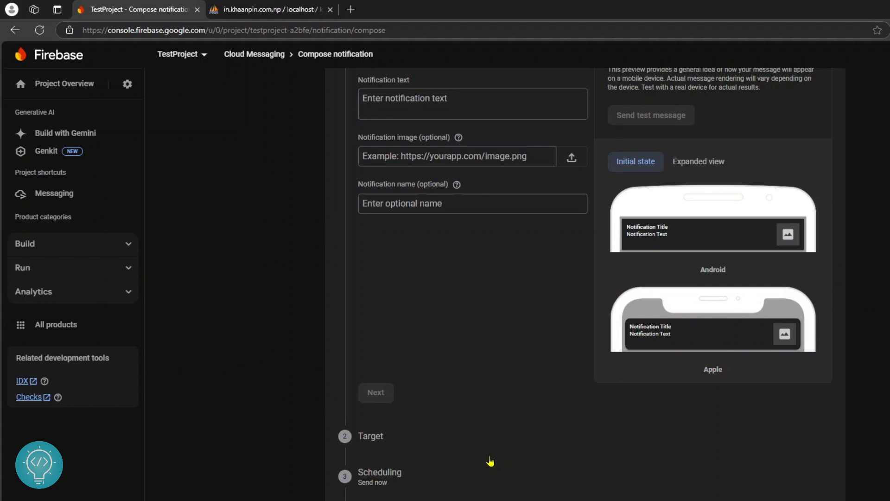
{"action": "scroll", "scroll_direction": "up", "scroll_amount": 3}
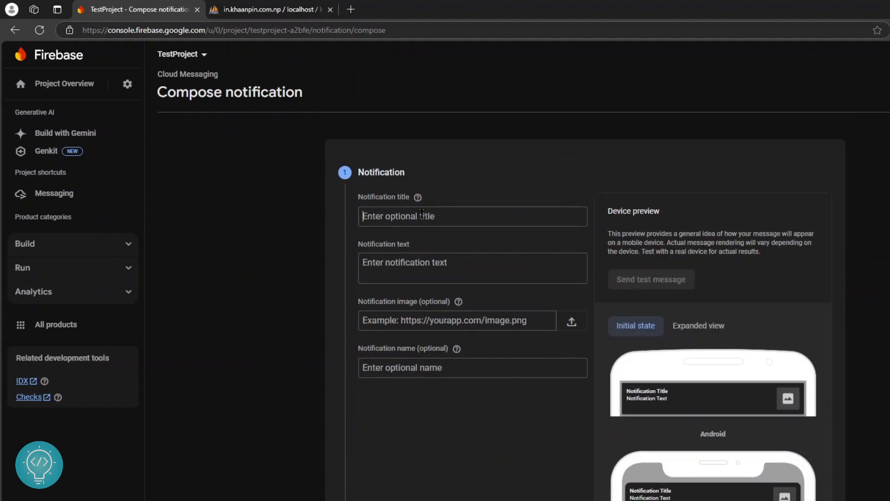
Step: Enter title 'Title' and text 'Notification Body. This can be longer.', then start a new browser tab
{"action": "type", "text": "Titl"}
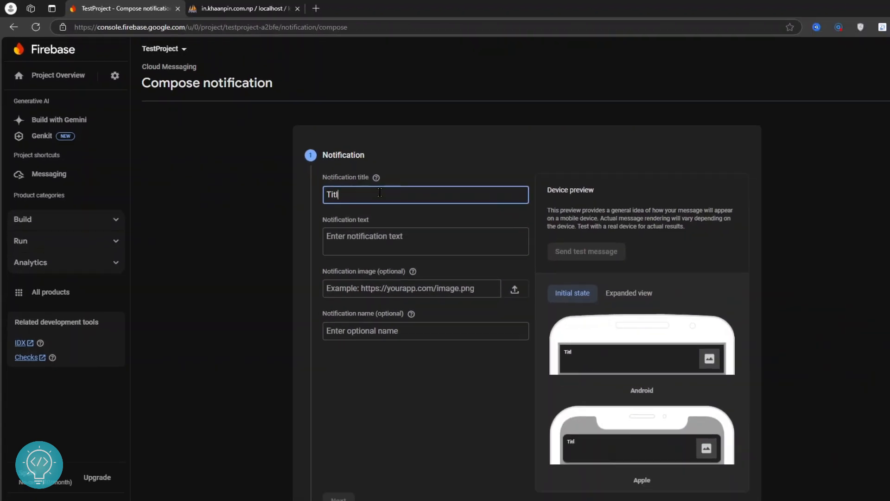
{"action": "type", "text": "Notification Body."}
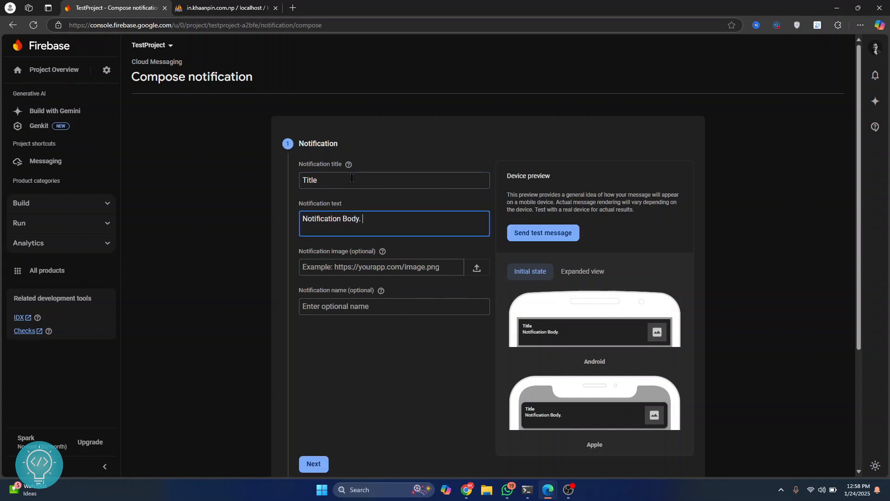
{"action": "type", "text": "This can be l"}
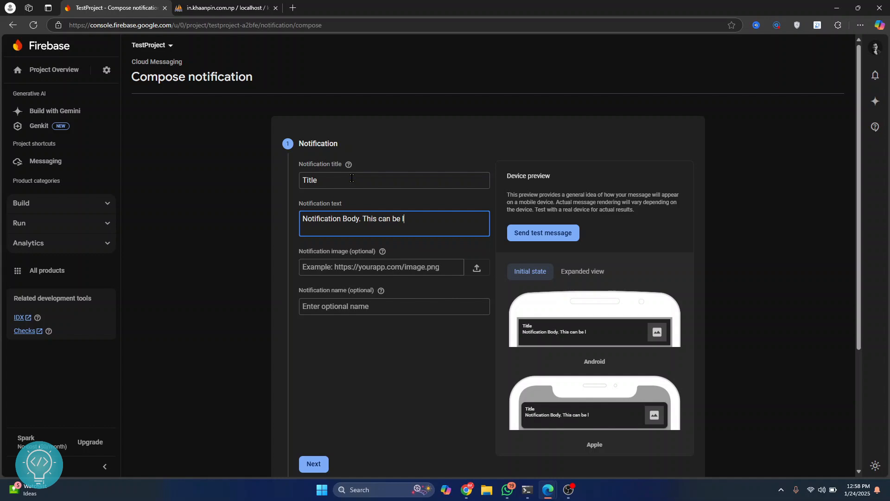
{"action": "type", "text": "onger."}
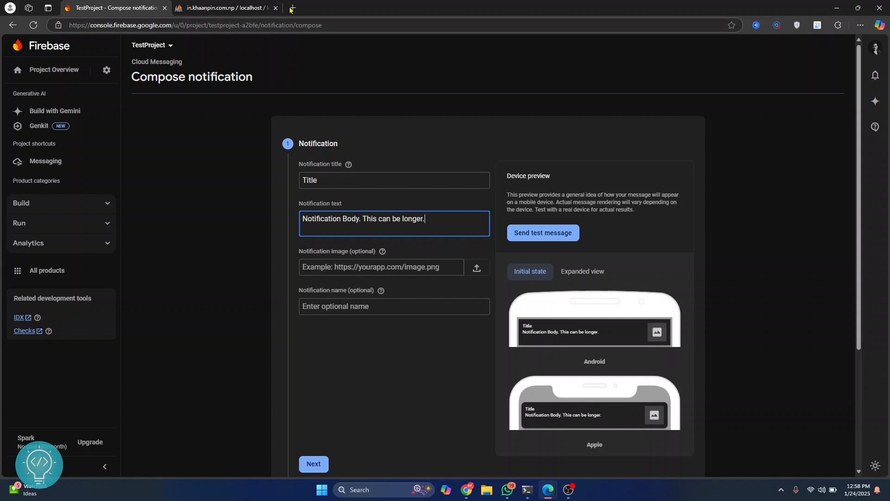
{"action": "left_click", "coordinate": [292, 7]}
{"action": "type", "text": "firebaes"}
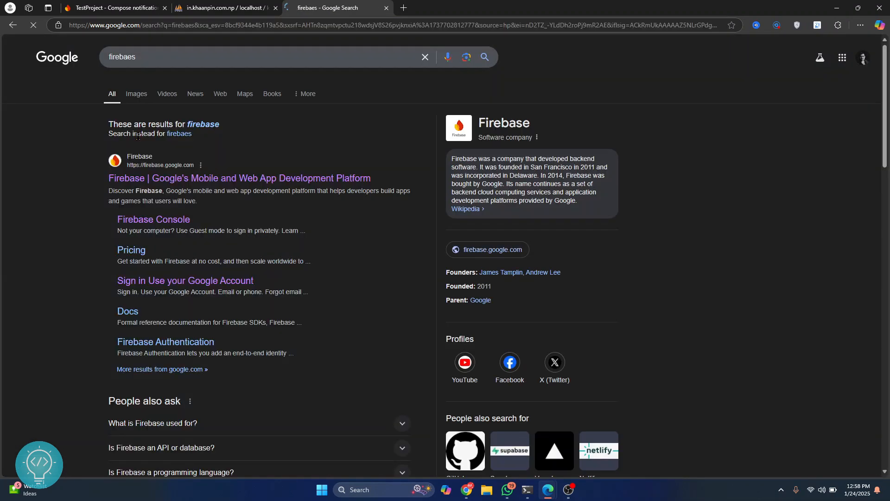
Step: Search Google Images for firebase and try copying a Firebase image address
{"action": "left_click", "coordinate": [135, 94]}
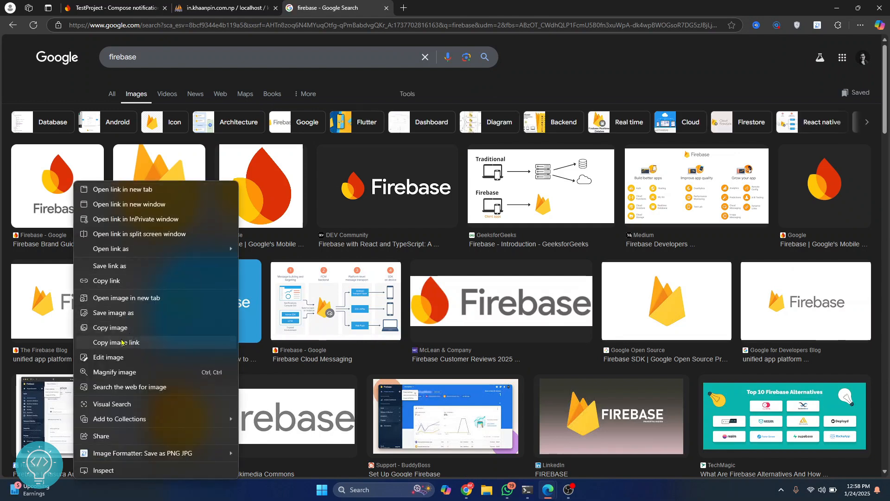
{"action": "left_click", "coordinate": [113, 7]}
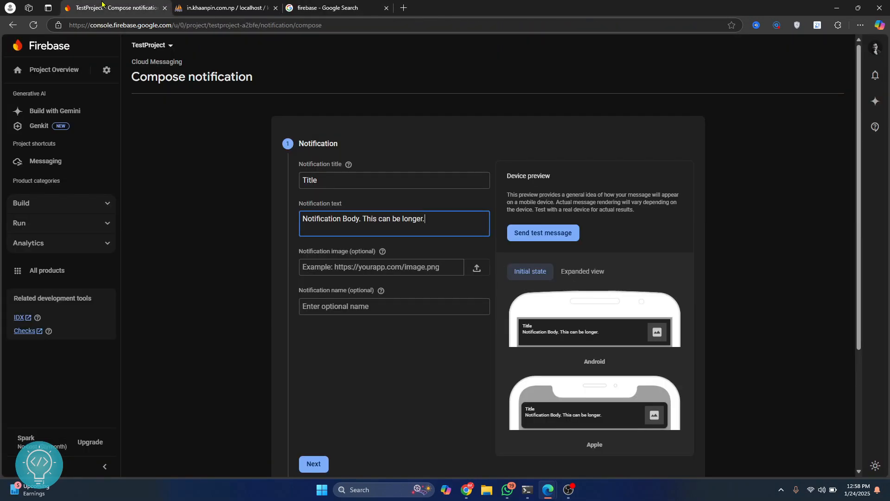
{"action": "left_click", "coordinate": [334, 8]}
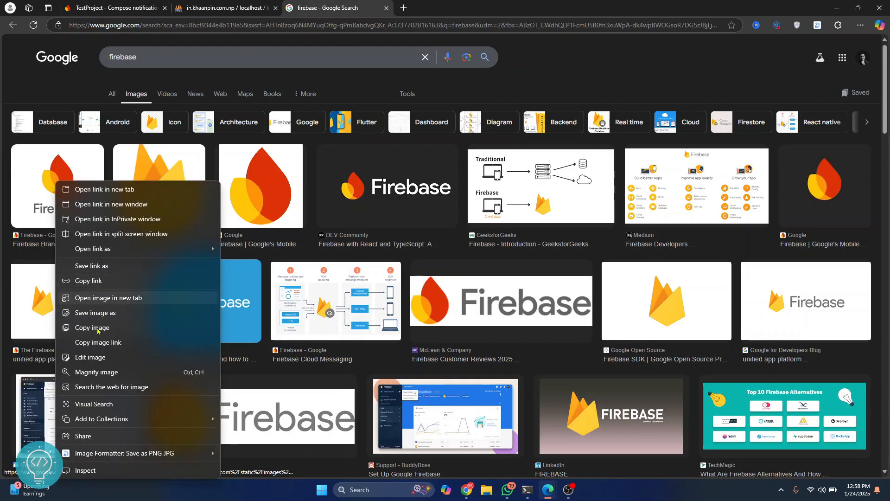
{"action": "left_click", "coordinate": [113, 8]}
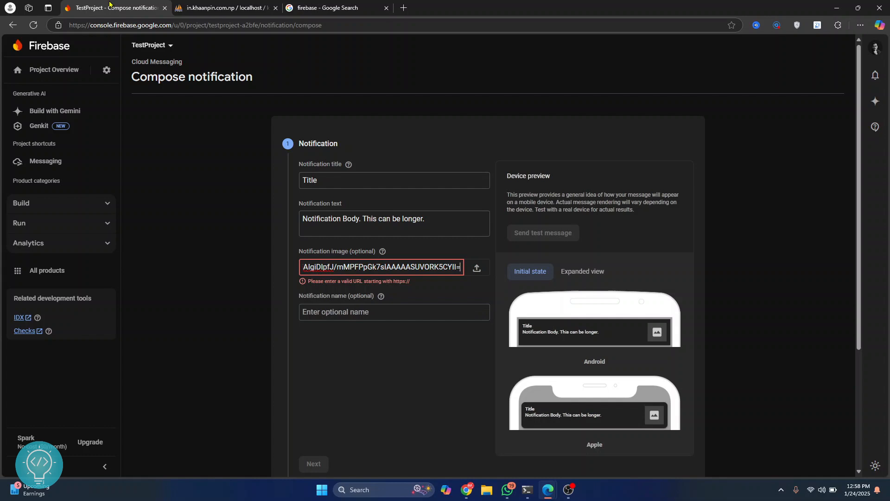
{"action": "key", "text": "ctrl+a"}
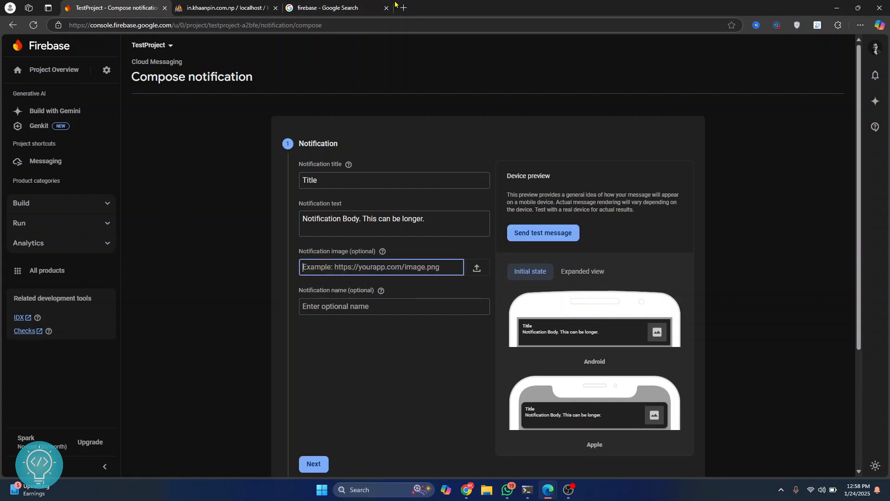
{"action": "left_click", "coordinate": [332, 8]}
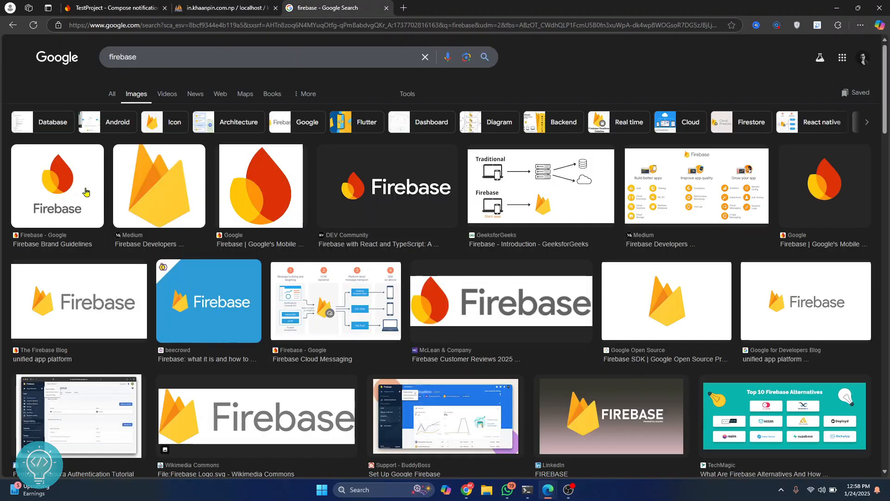
Step: Copy the Firebase Brand Guidelines logo image link for the Notification image field
{"action": "left_click", "coordinate": [56, 185]}
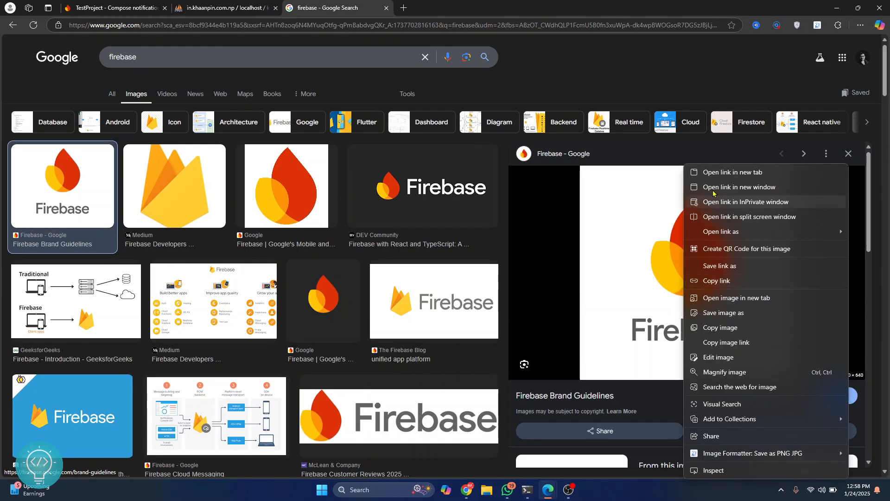
{"action": "mouse_move", "coordinate": [726, 342]}
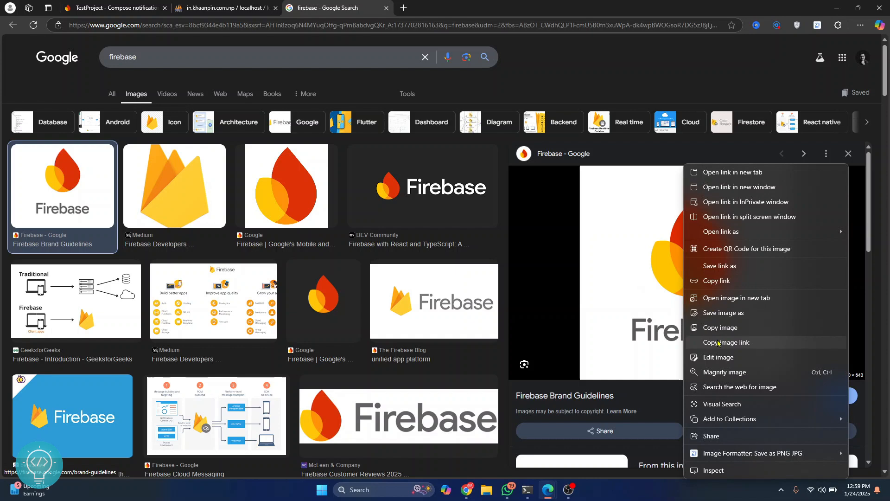
{"action": "left_click", "coordinate": [113, 8]}
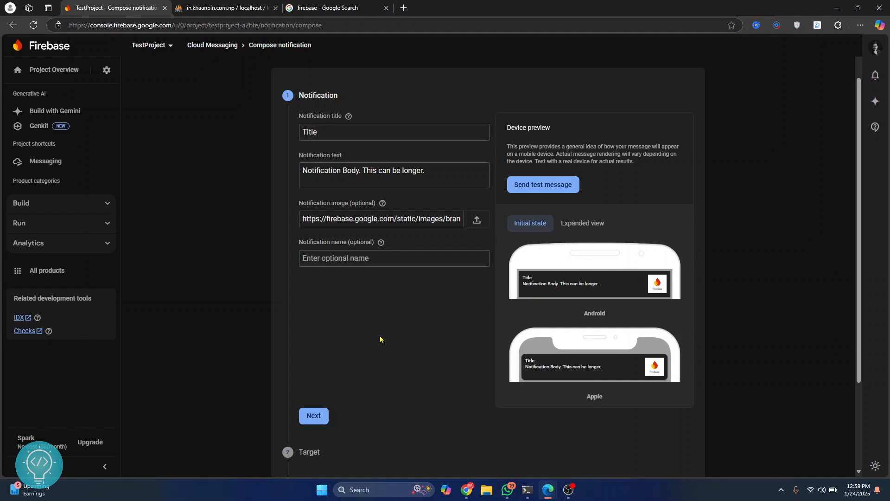
{"action": "mouse_move", "coordinate": [542, 185]}
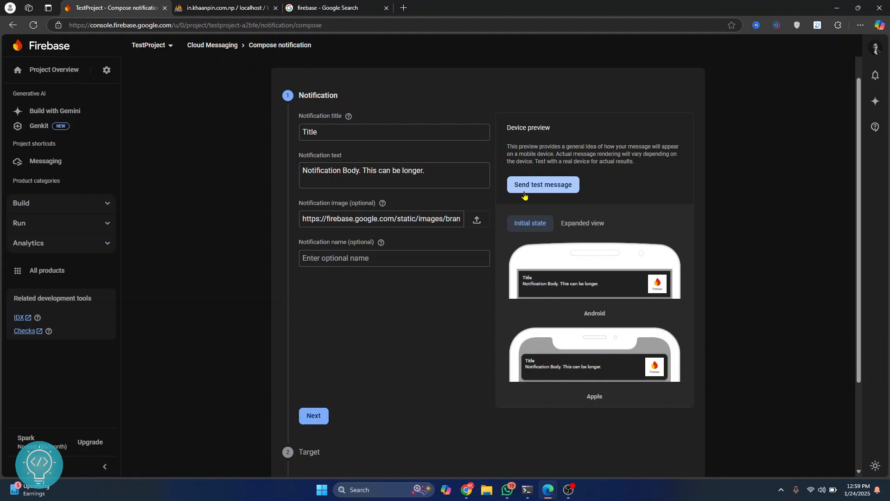
Step: Start Send test message and paste the device's FCM registration token into the token field
{"action": "left_click", "coordinate": [542, 184]}
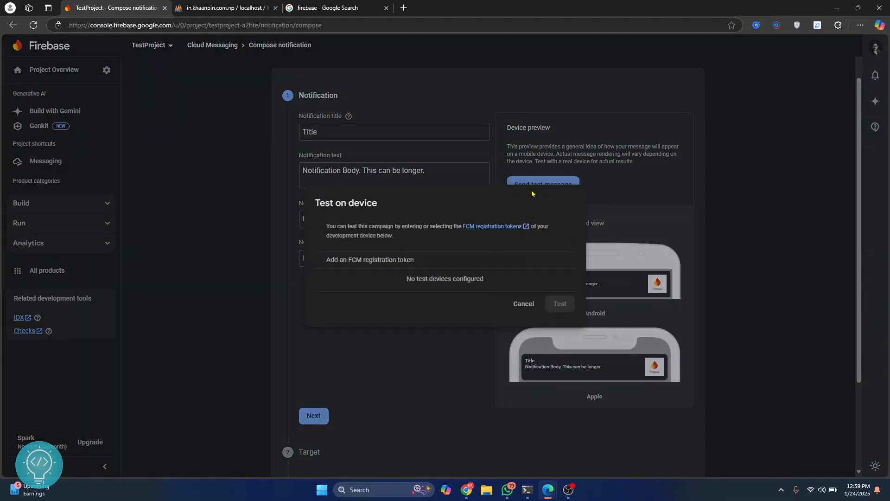
{"action": "mouse_move", "coordinate": [336, 262]}
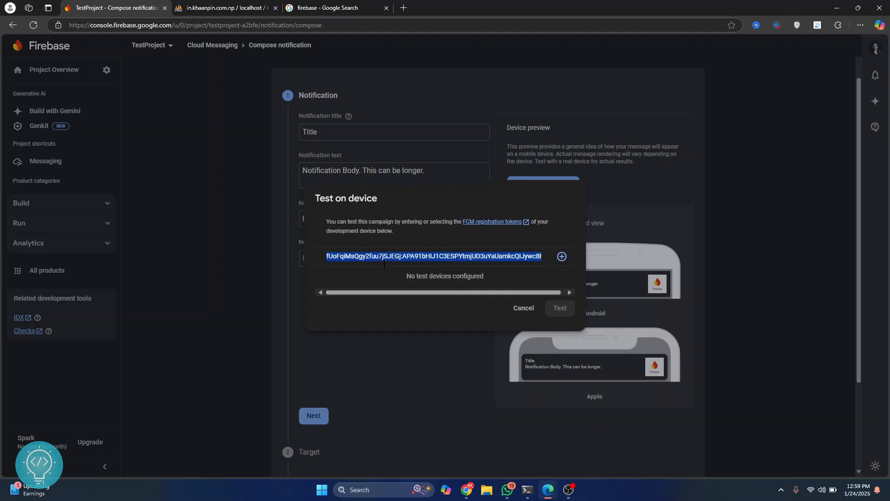
{"action": "left_click", "coordinate": [514, 7]}
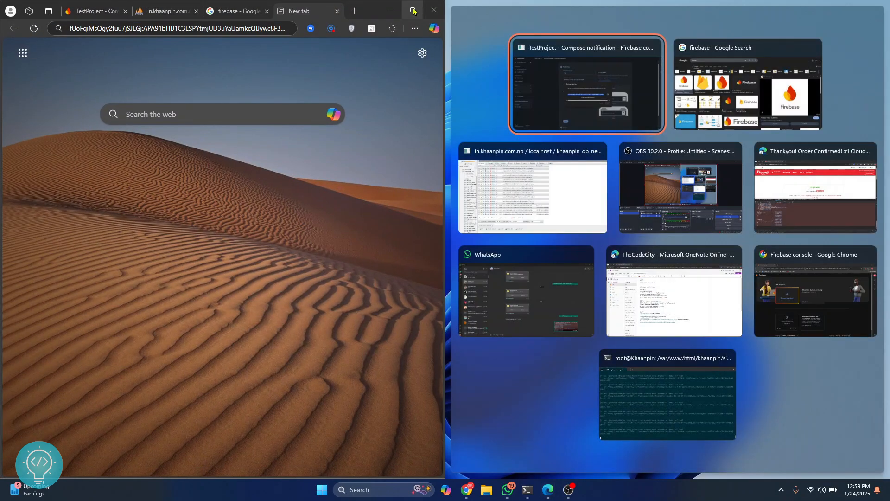
{"action": "left_click", "coordinate": [587, 84]}
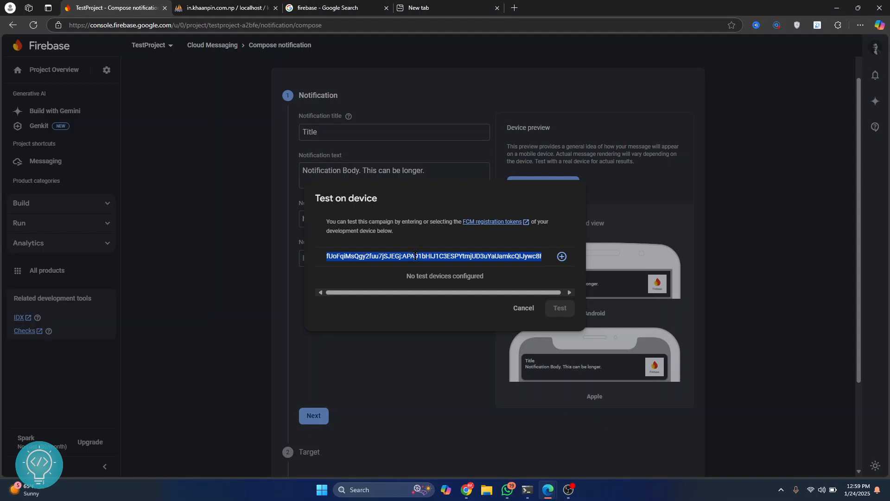
{"action": "right_click", "coordinate": [493, 222]}
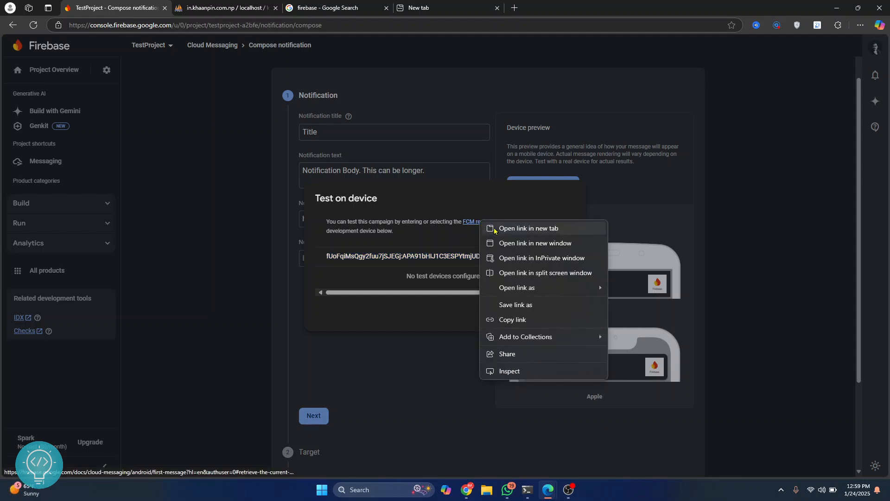
Step: Read the FCM registration tokens docs, browsing the iOS client setup and send-a-test-message guides
{"action": "left_click", "coordinate": [527, 228]}
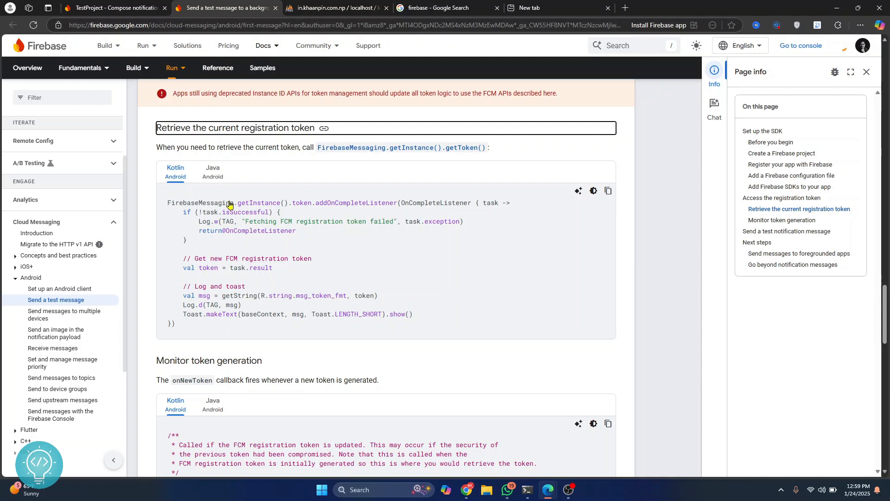
{"action": "scroll", "scroll_direction": "down", "scroll_amount": 3}
{"action": "type", "text": "web"}
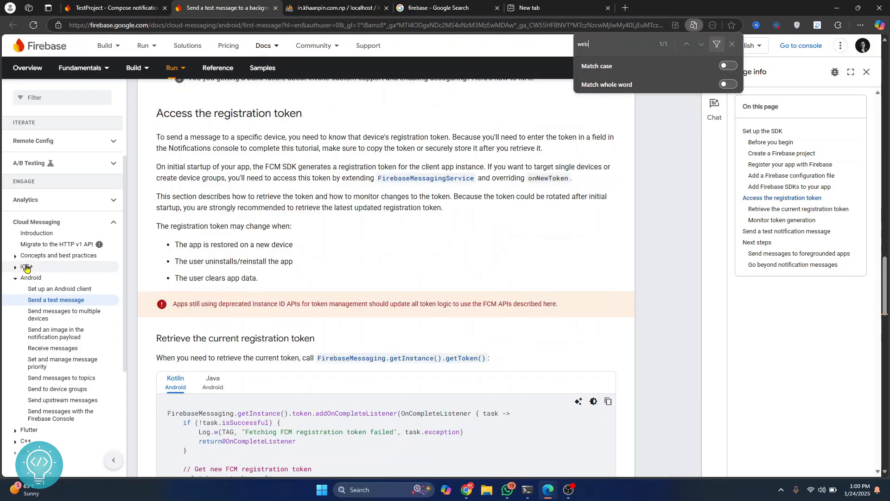
{"action": "left_click", "coordinate": [26, 267]}
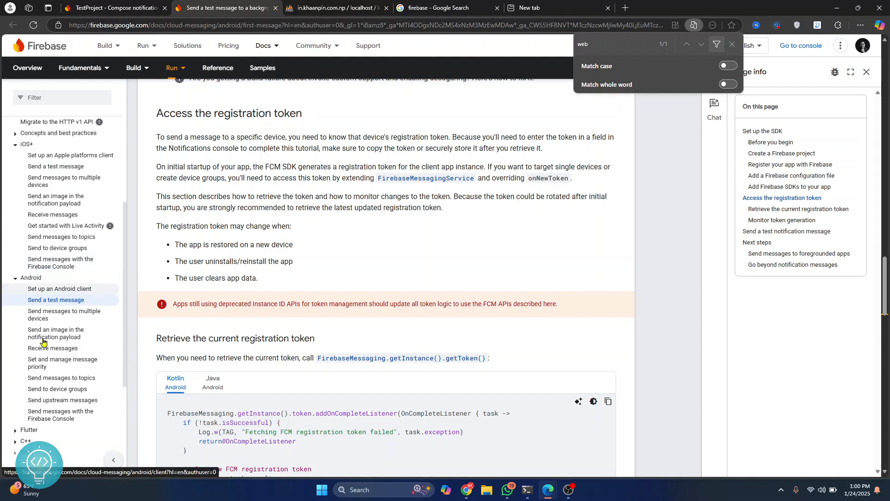
{"action": "mouse_move", "coordinate": [70, 155]}
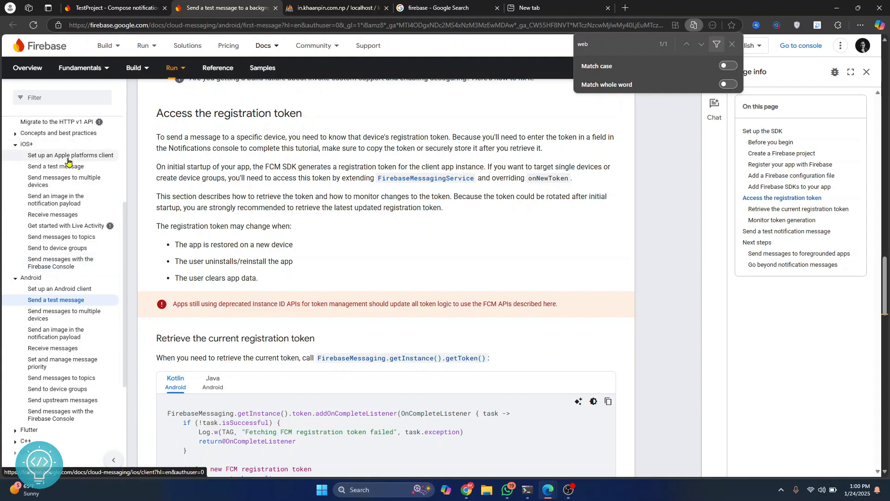
{"action": "left_click", "coordinate": [70, 154]}
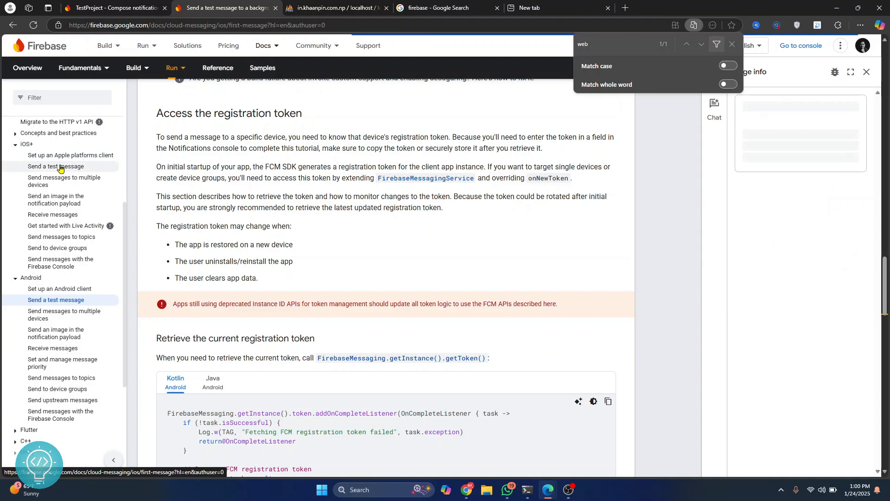
{"action": "left_click", "coordinate": [56, 166]}
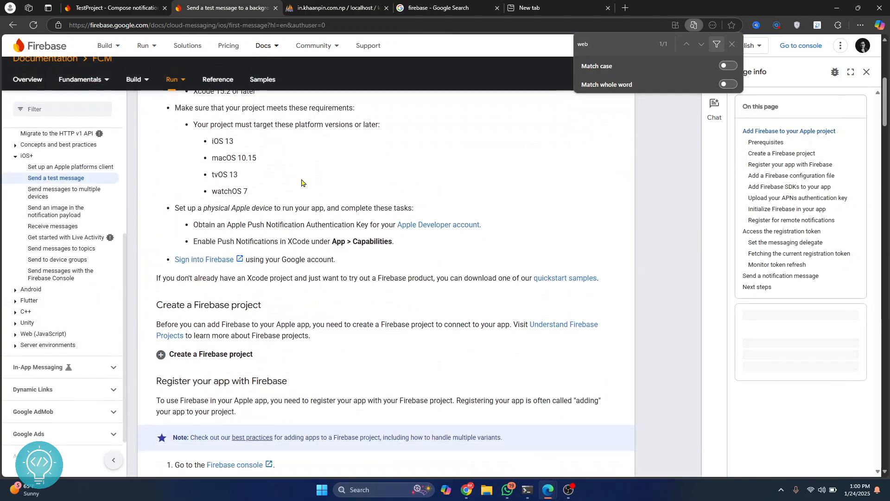
{"action": "scroll", "scroll_direction": "down", "scroll_amount": 3}
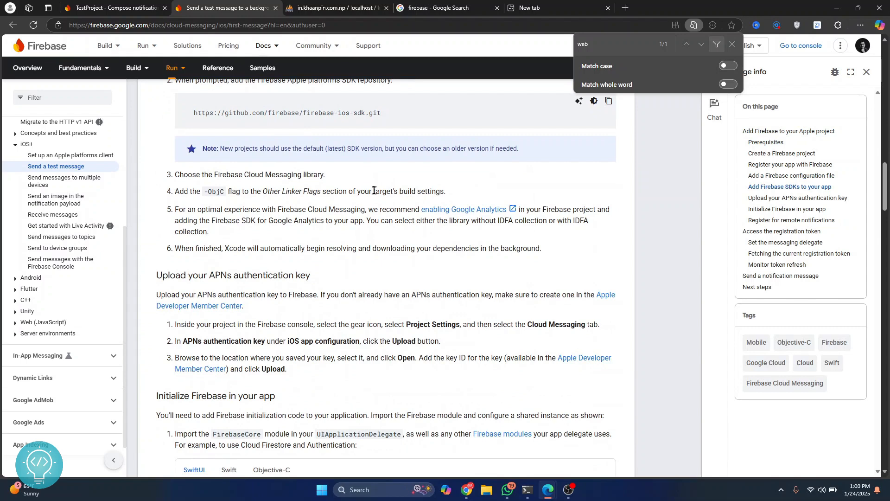
Step: Back in the console, add the pasted token as a test device
{"action": "left_click", "coordinate": [113, 8]}
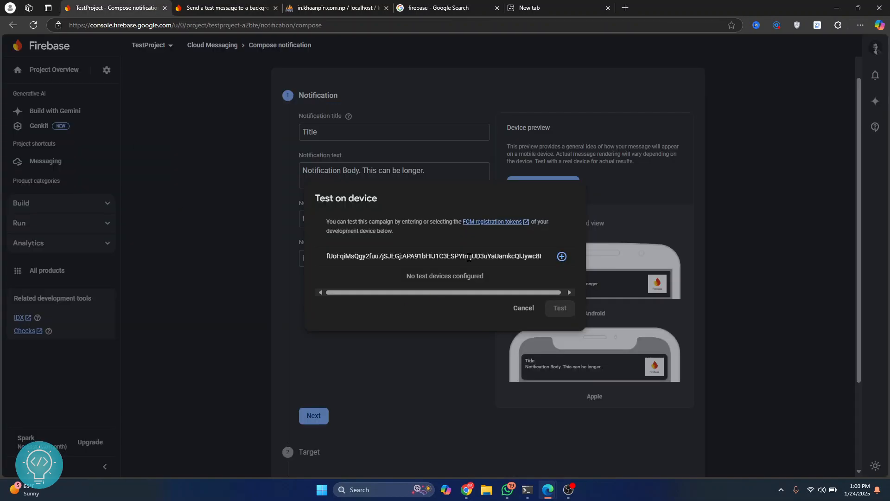
{"action": "left_click", "coordinate": [561, 256]}
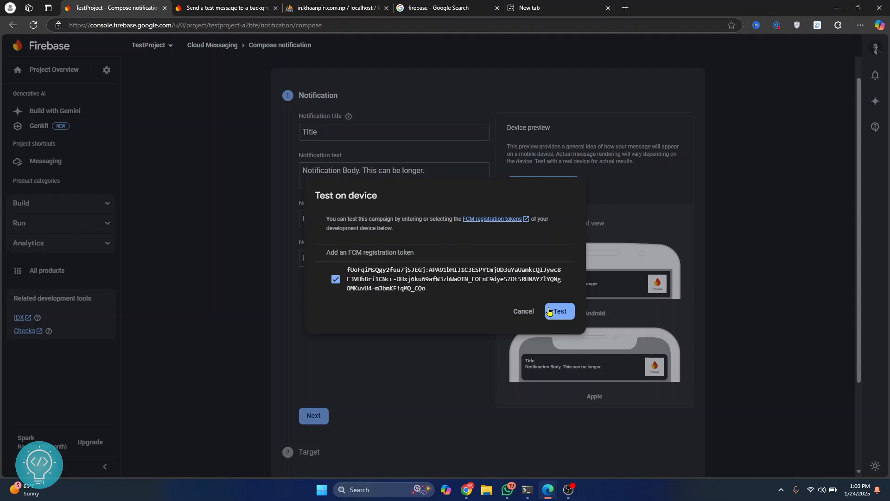